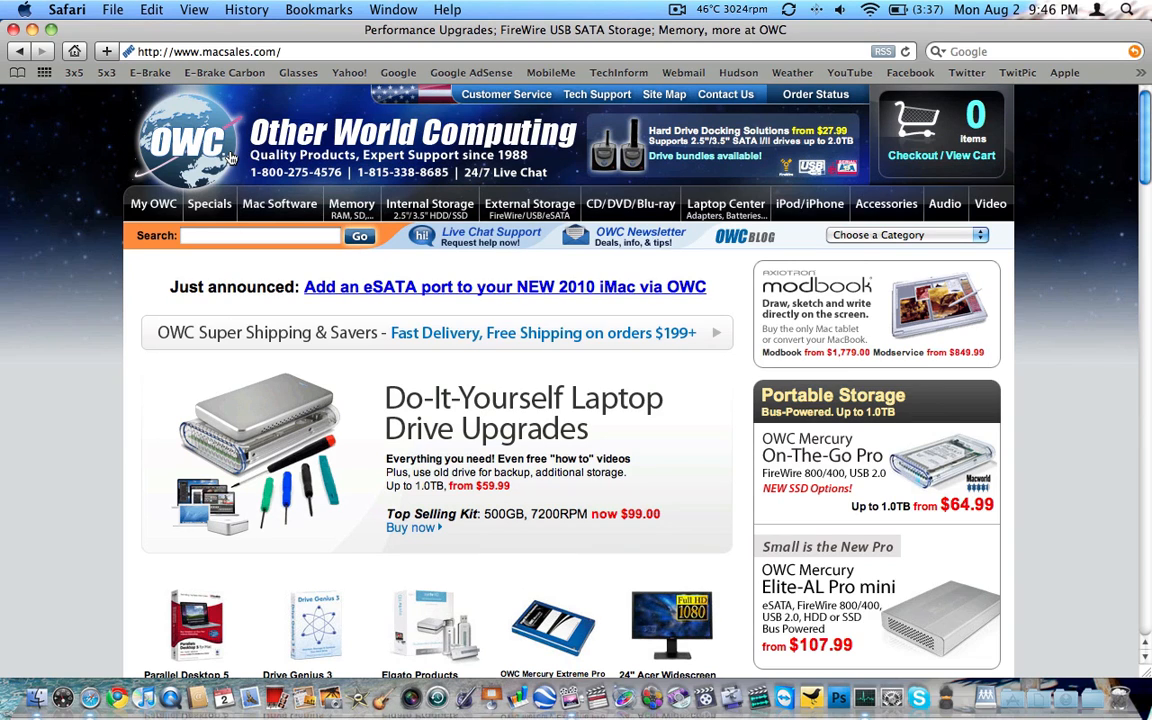
Return to the OWC home page via the logo, then bring up the Safari menu's quit and hide options.
{"action": "left_click", "coordinate": [352, 204]}
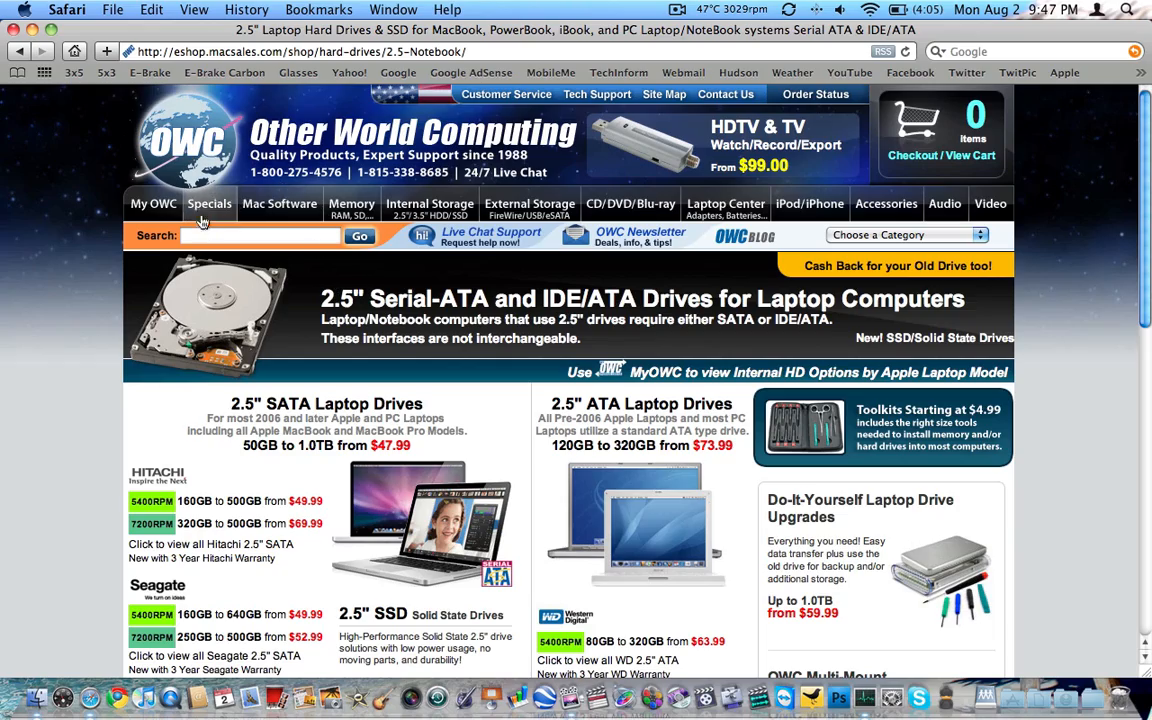
{"action": "left_click", "coordinate": [280, 204]}
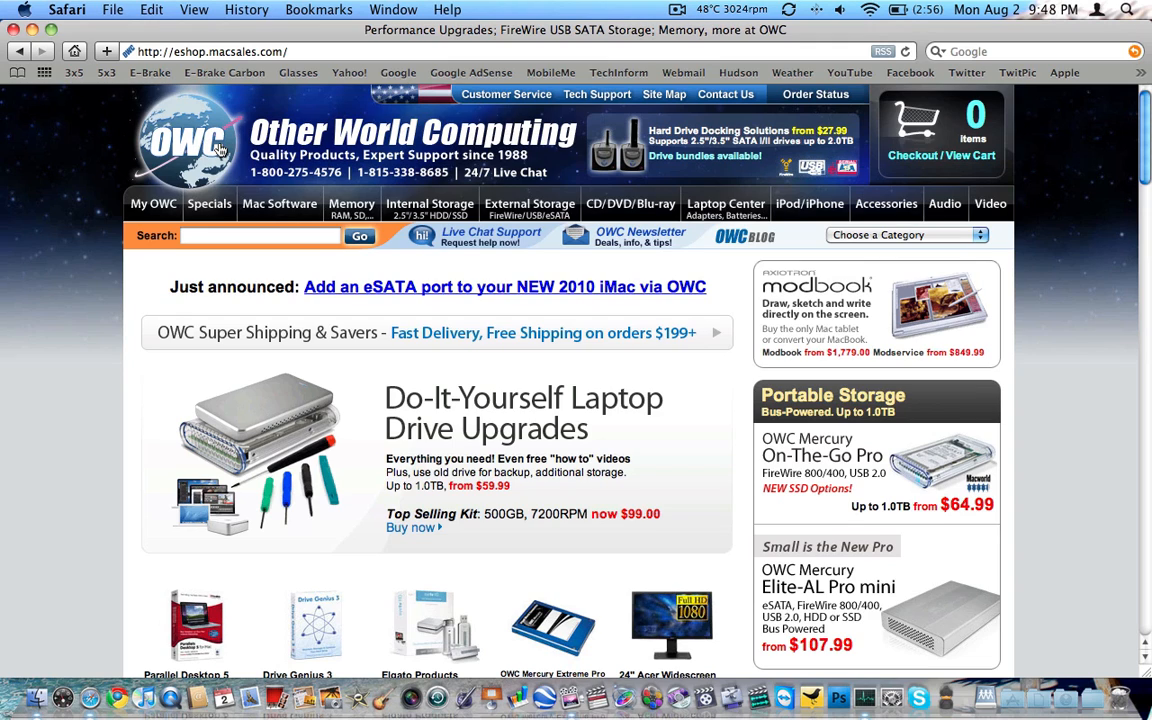
{"action": "left_click", "coordinate": [20, 8]}
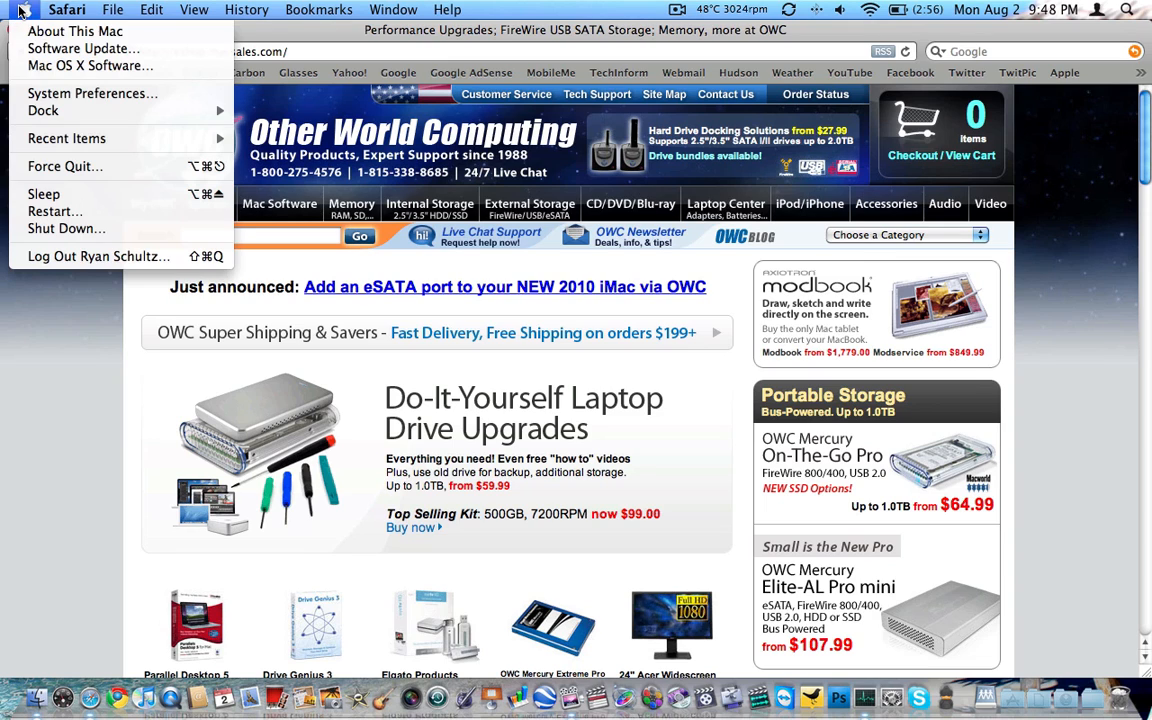